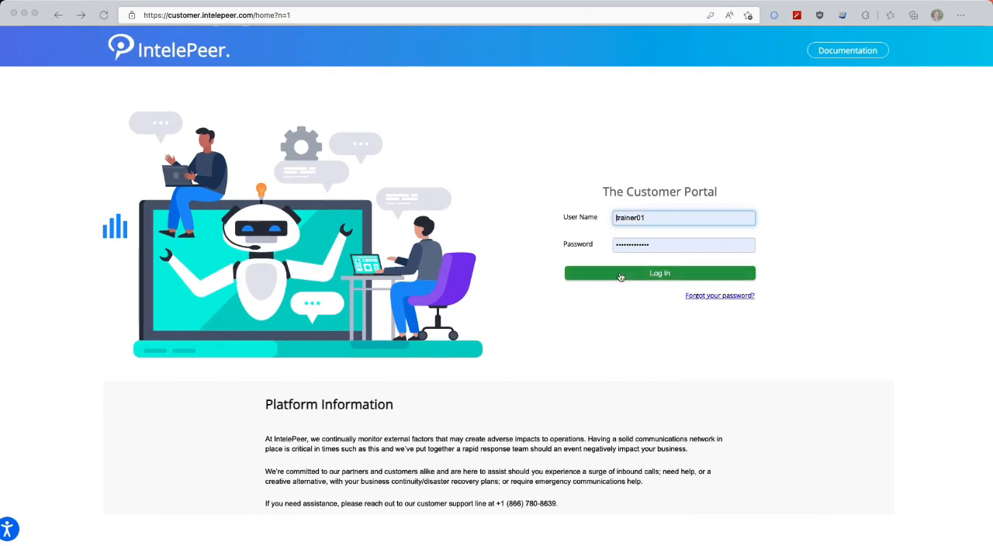
# Sign in to the IntelePeer Customer Portal with the filled-in credentials
pyautogui.click(658, 273)
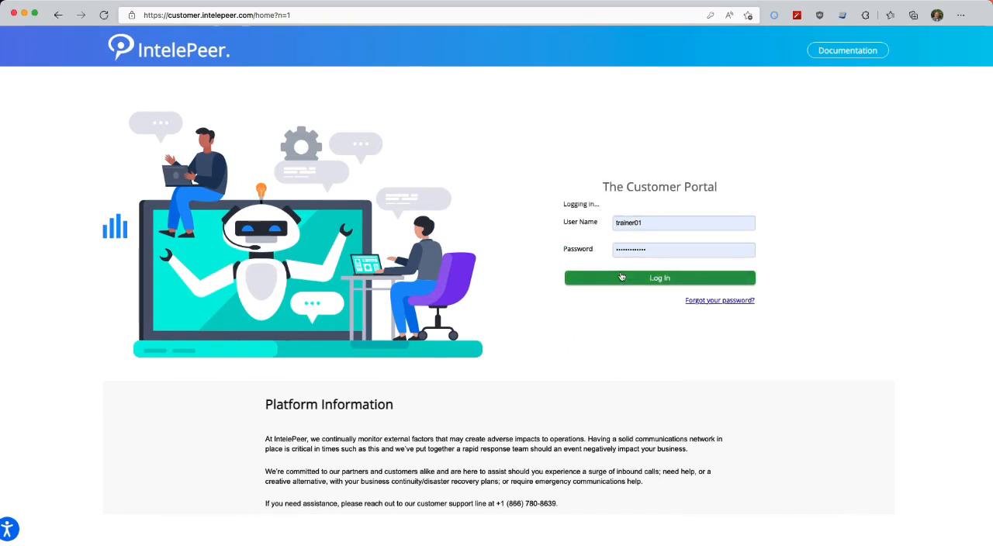
pyautogui.click(658, 278)
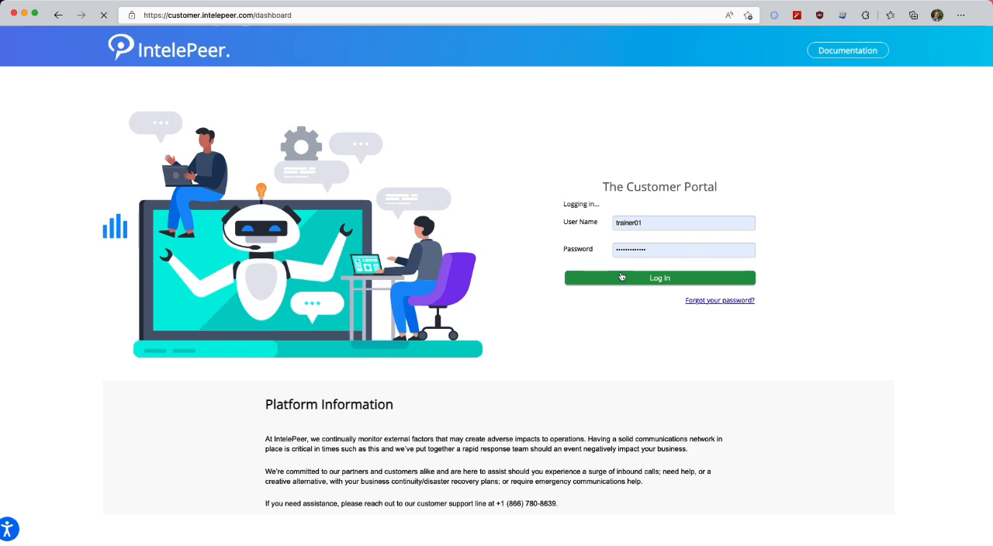
pyautogui.click(658, 278)
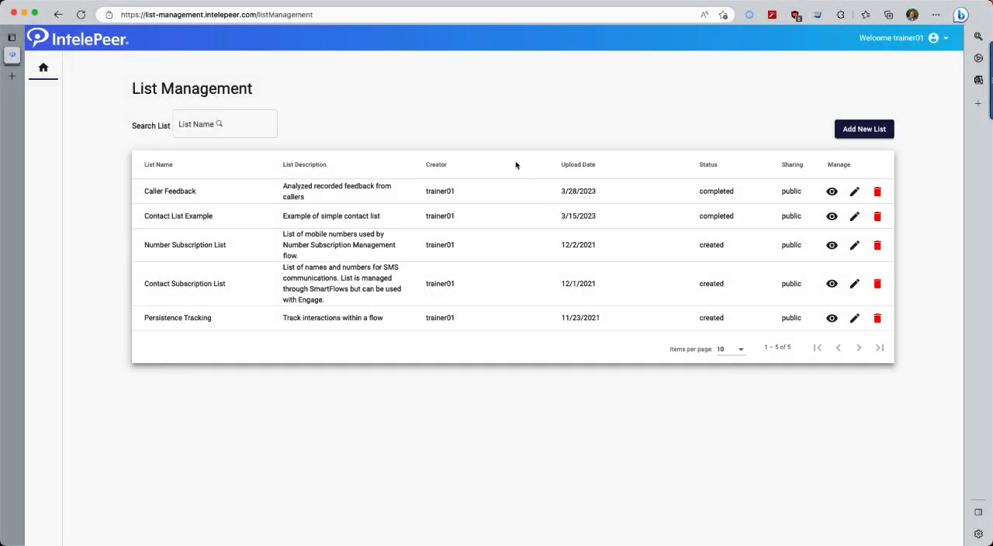
pyautogui.moveTo(473, 360)
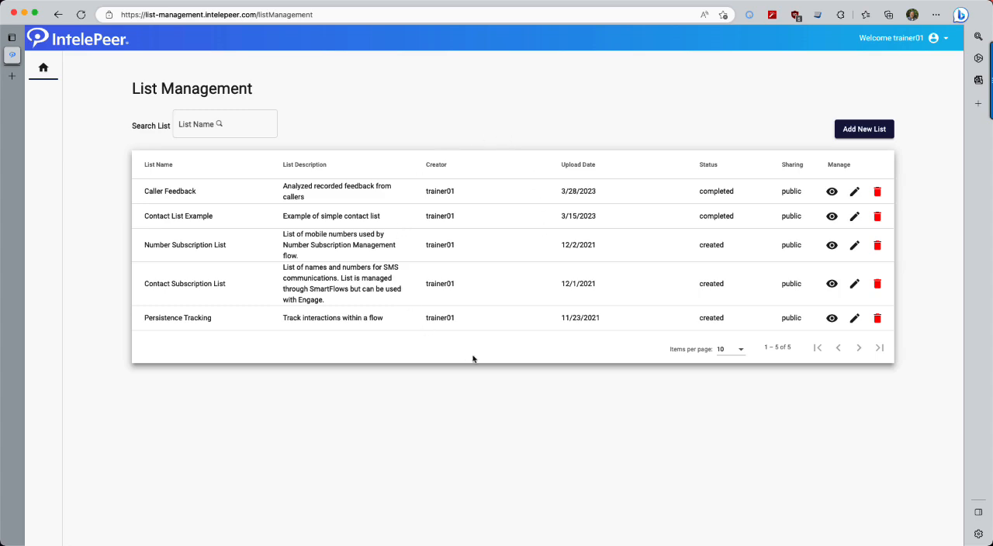
pyautogui.moveTo(463, 145)
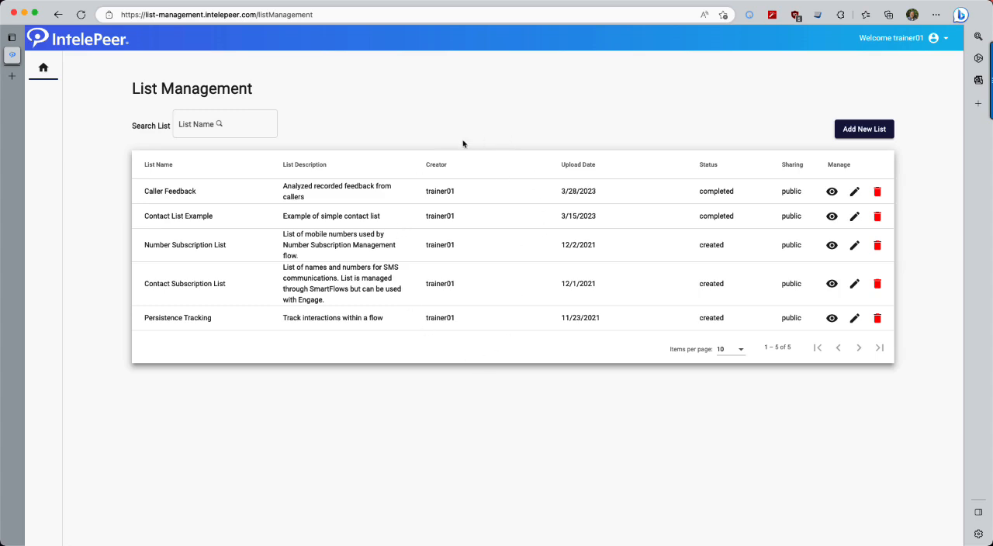
pyautogui.moveTo(829, 134)
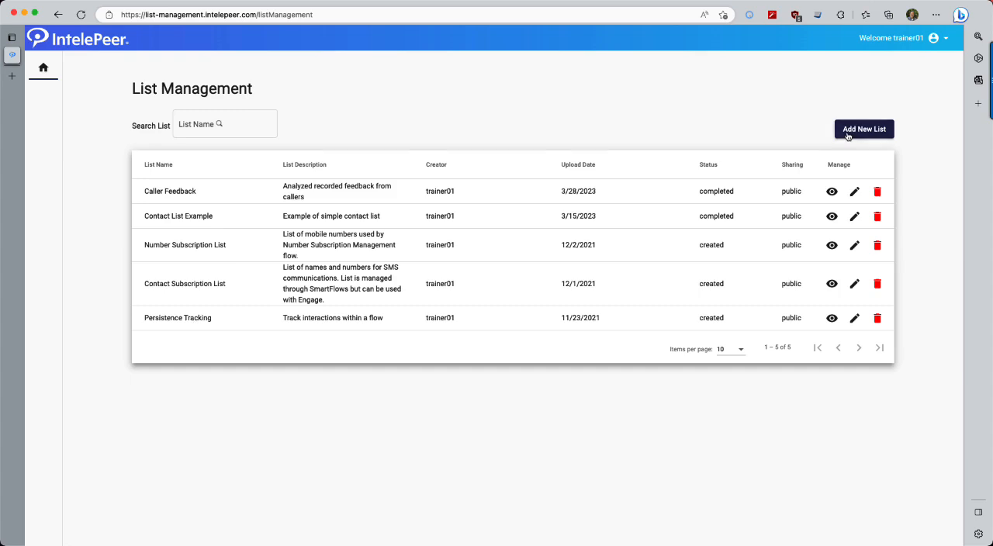
pyautogui.click(863, 129)
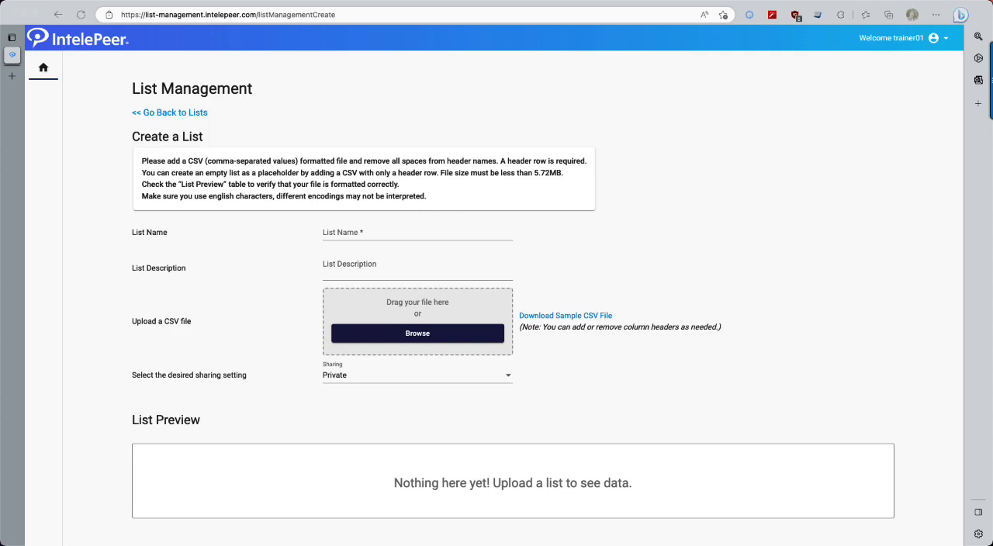
pyautogui.moveTo(366, 239)
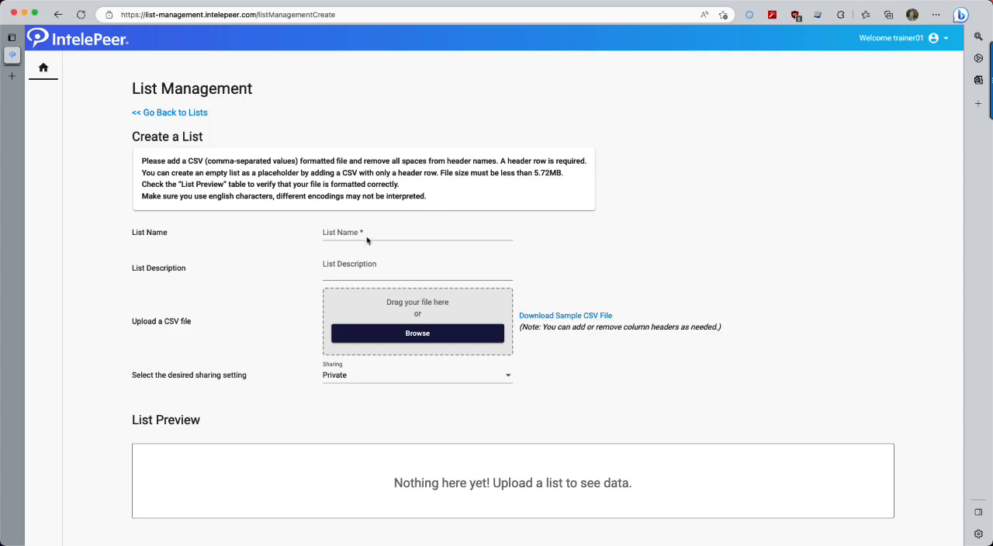
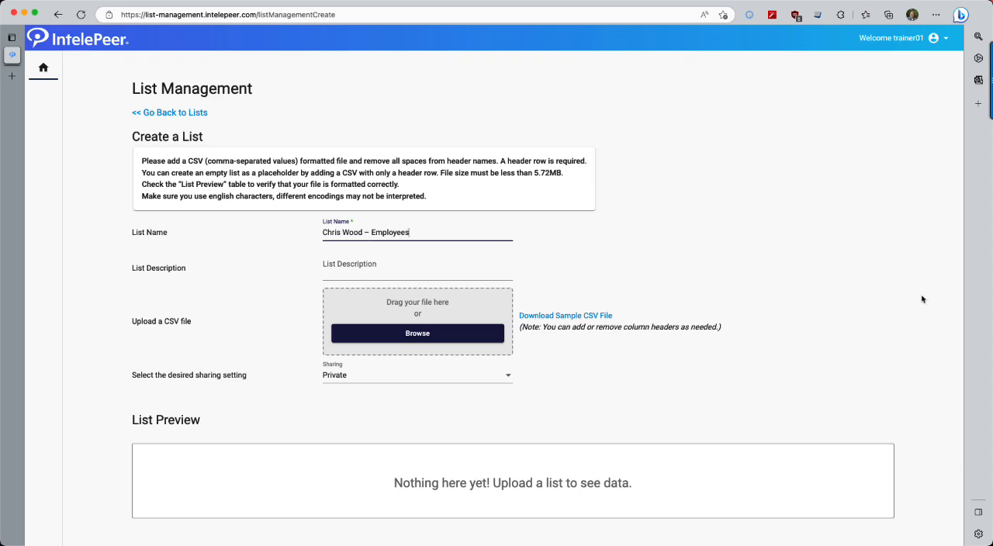
pyautogui.write('Active Employees')
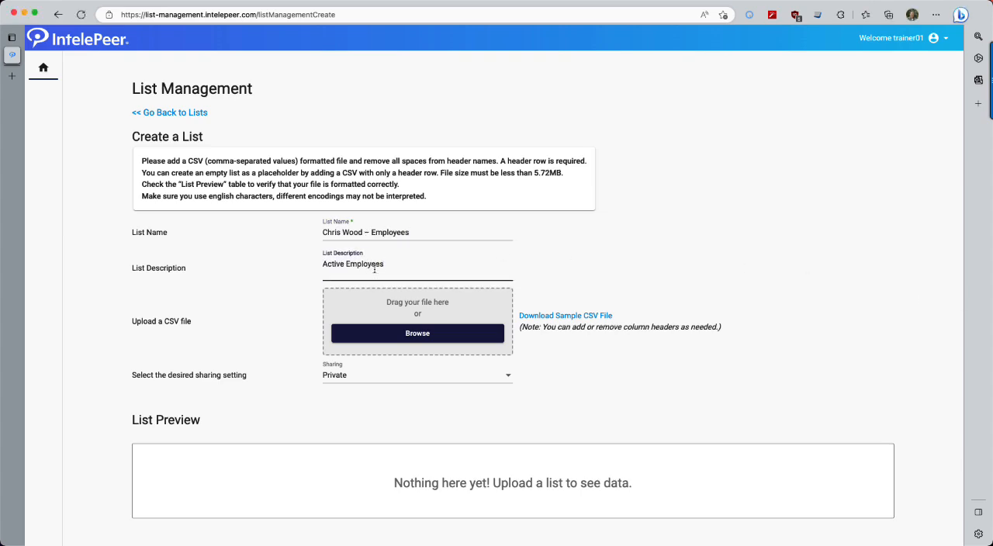
pyautogui.moveTo(670, 307)
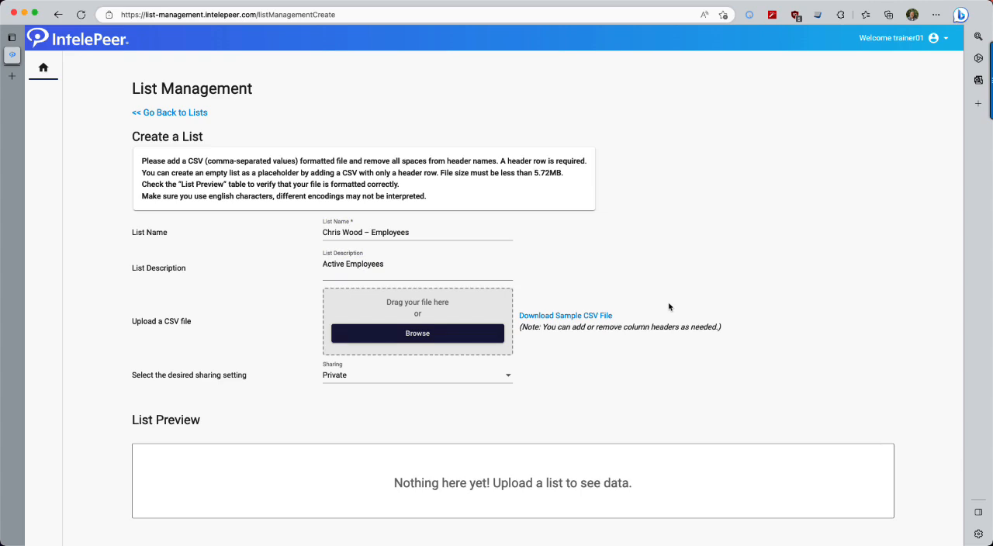
pyautogui.click(418, 376)
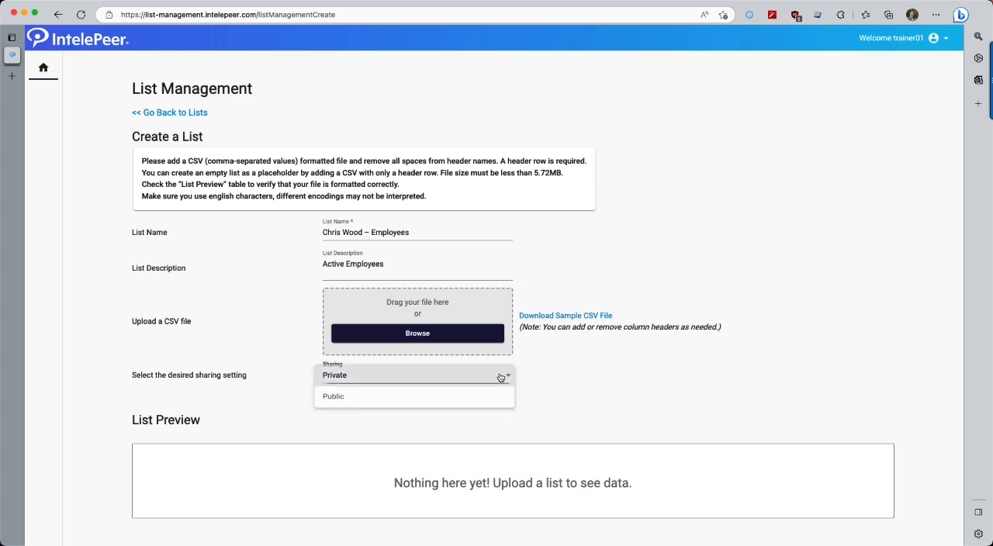
pyautogui.click(332, 397)
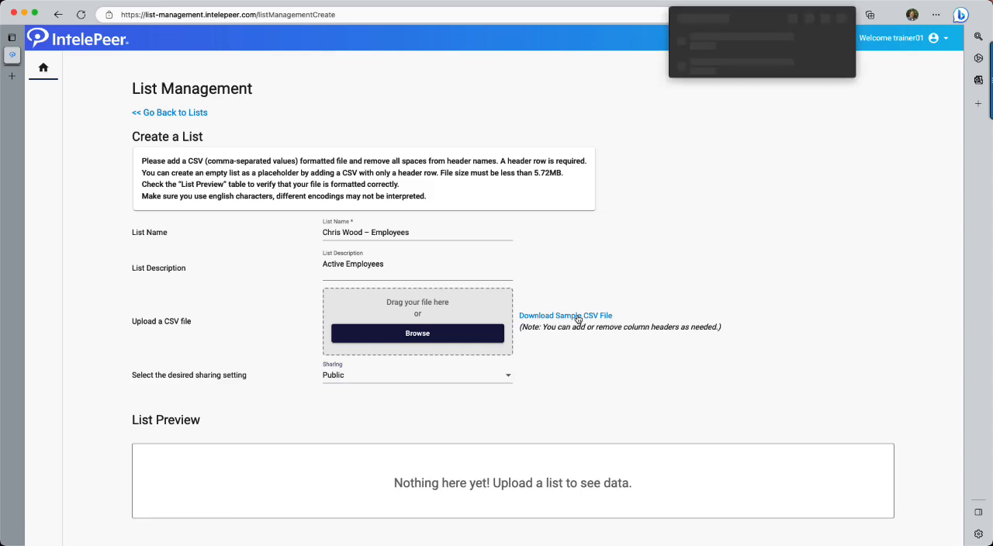
# Download the sample CSV template and check its firstname, lastname, phone headers in Excel
pyautogui.click(565, 315)
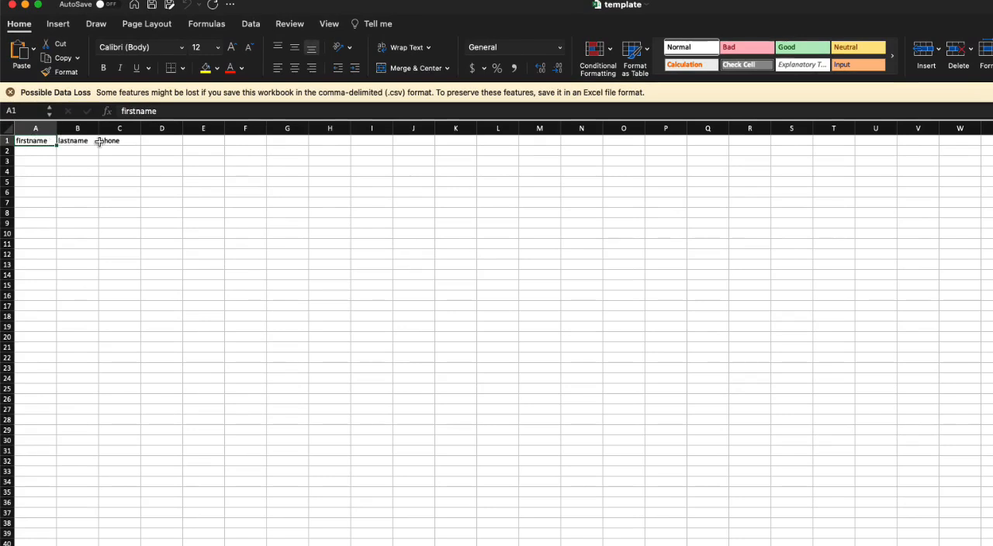
pyautogui.click(118, 140)
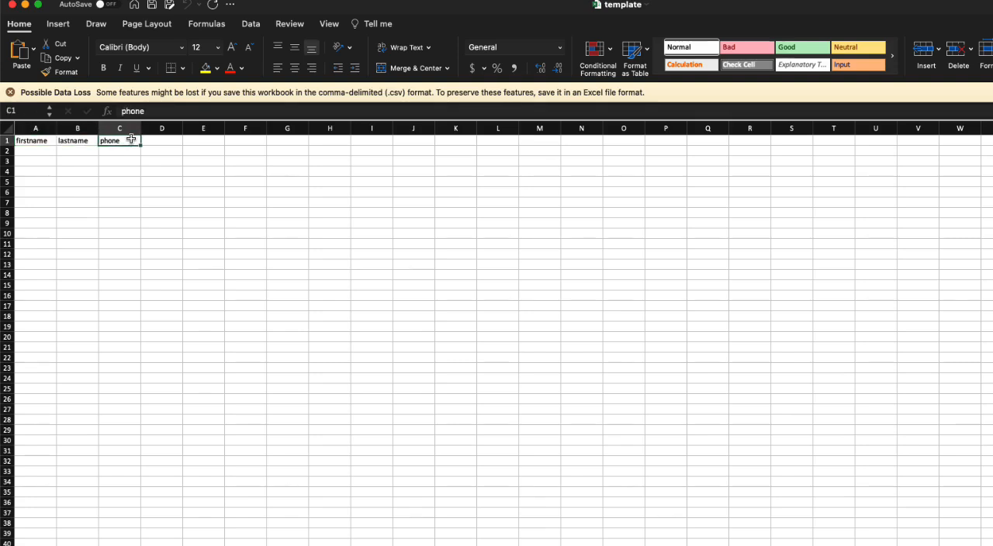
pyautogui.moveTo(267, 160)
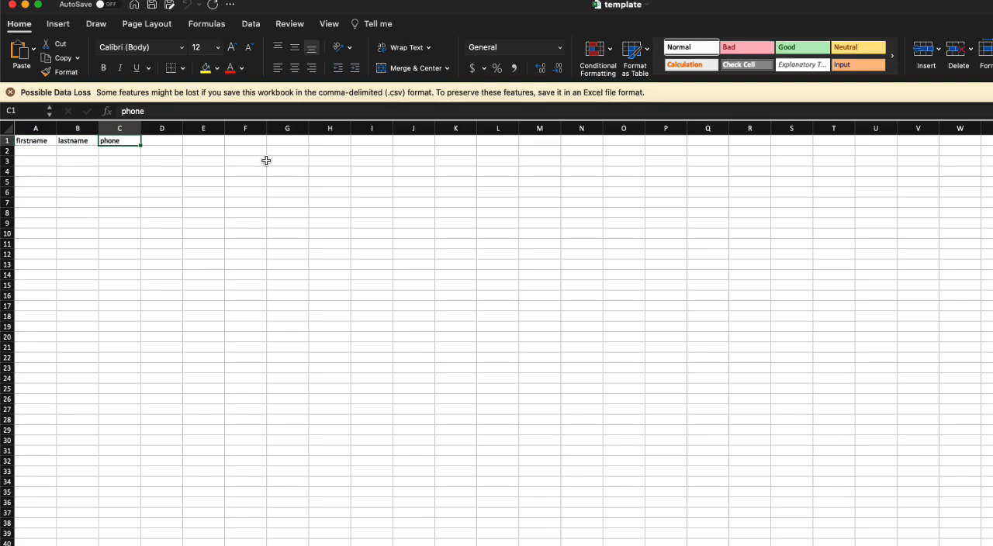
pyautogui.moveTo(173, 143)
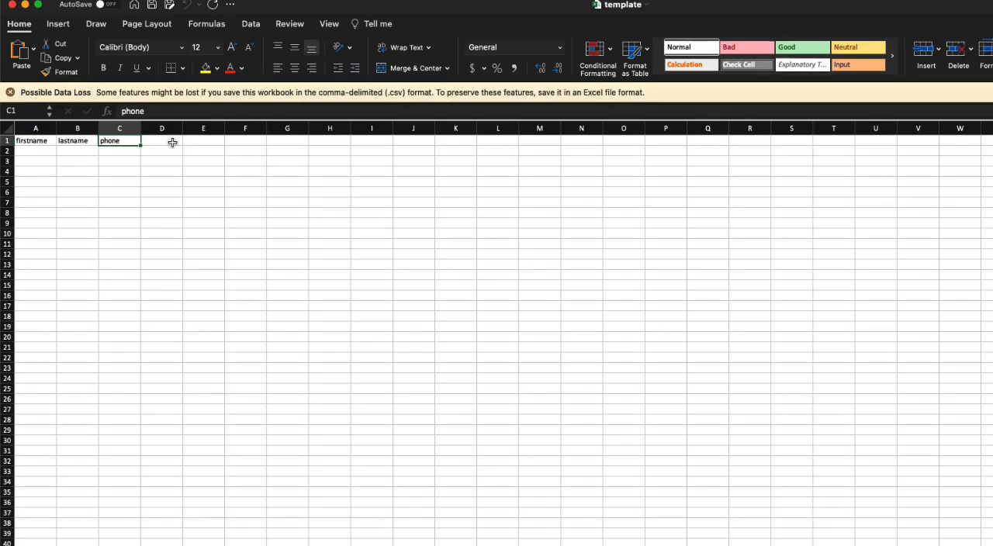
pyautogui.click(161, 139)
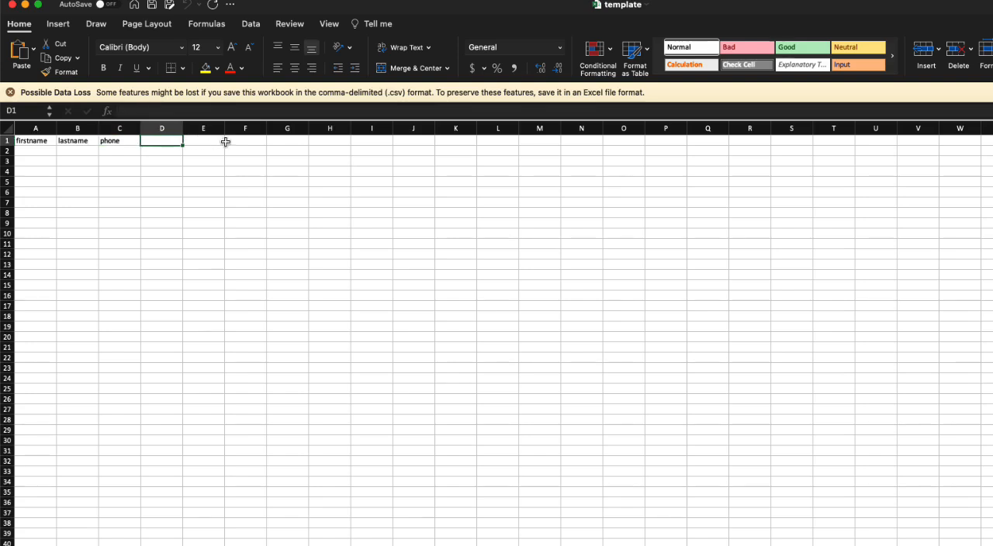
pyautogui.click(245, 140)
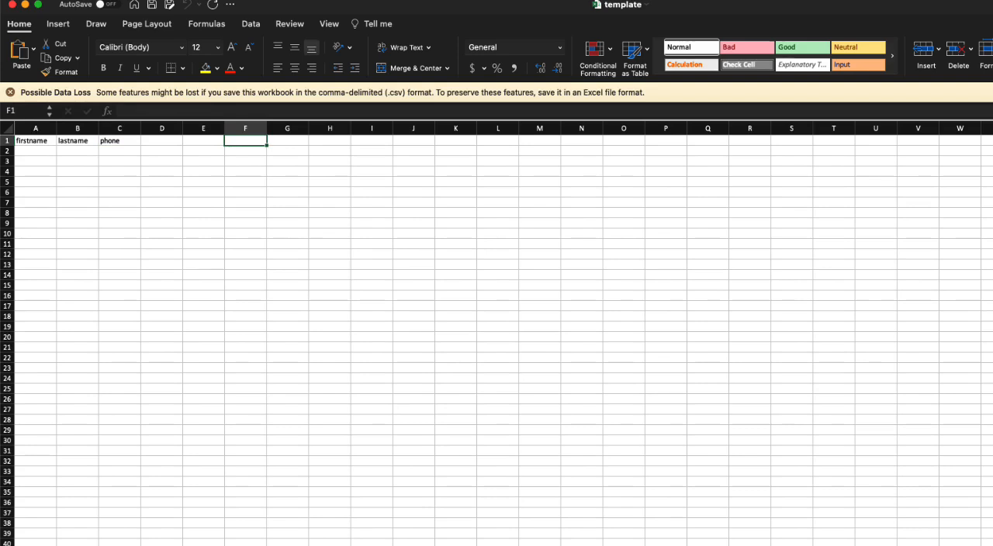
pyautogui.moveTo(335, 252)
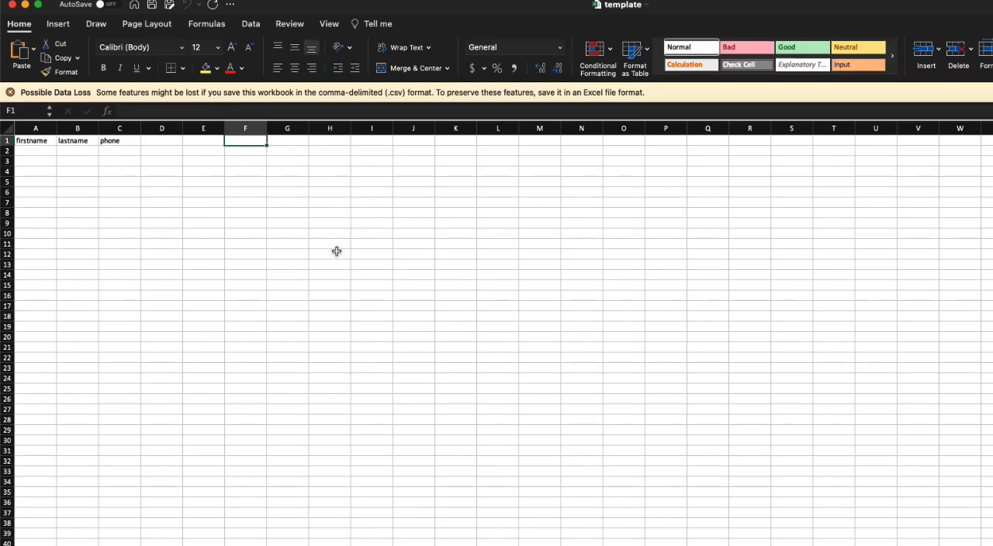
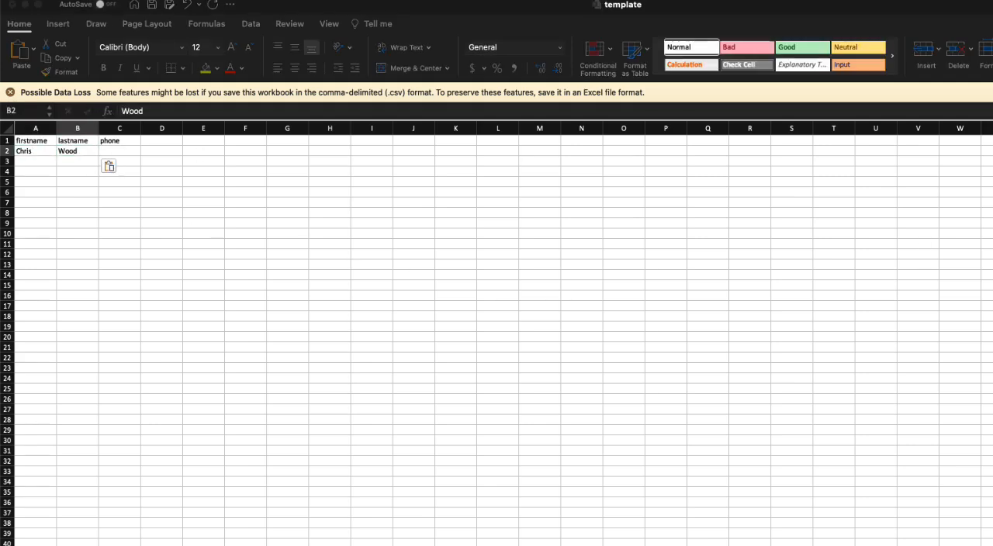
pyautogui.write('720-555-1212')
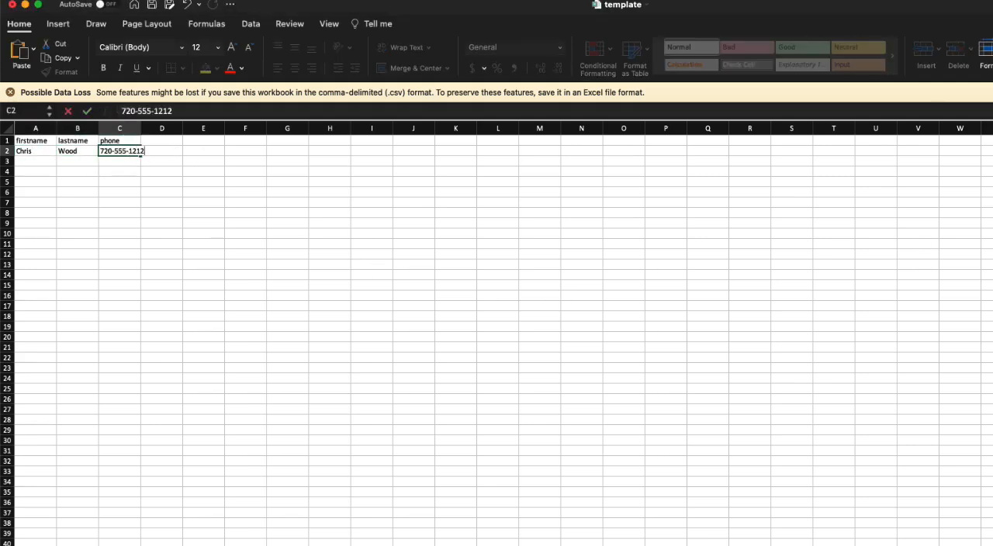
pyautogui.write('Telly')
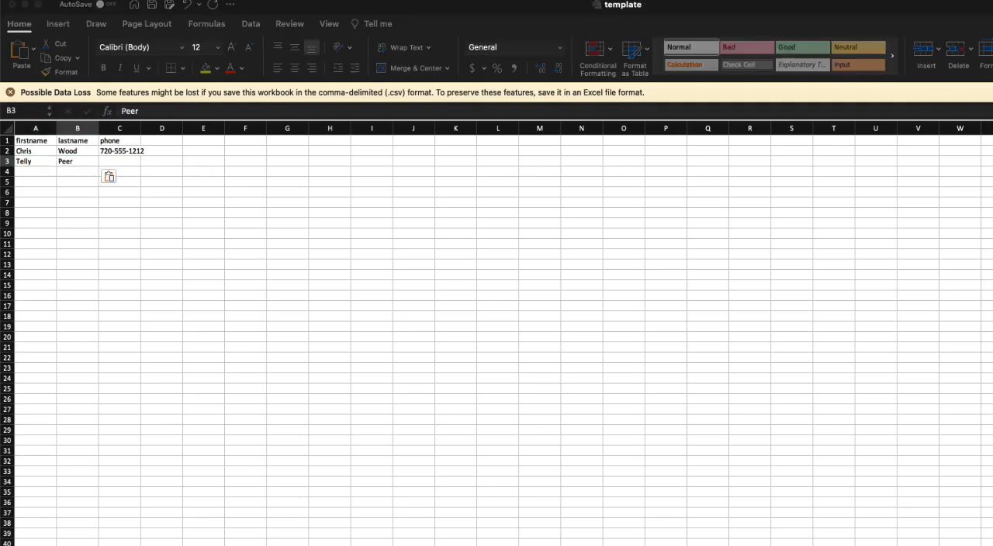
pyautogui.write('734-555-6789')
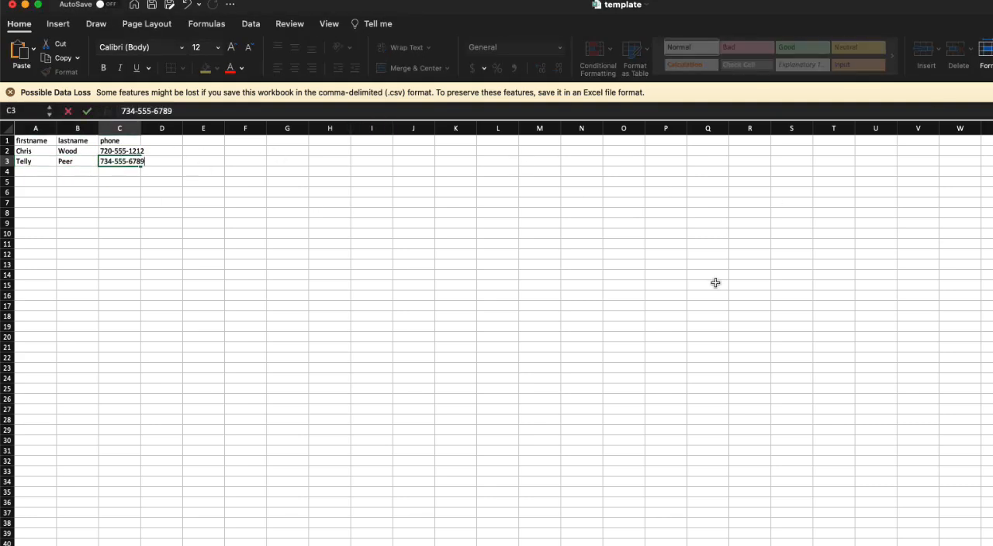
pyautogui.moveTo(165, 135)
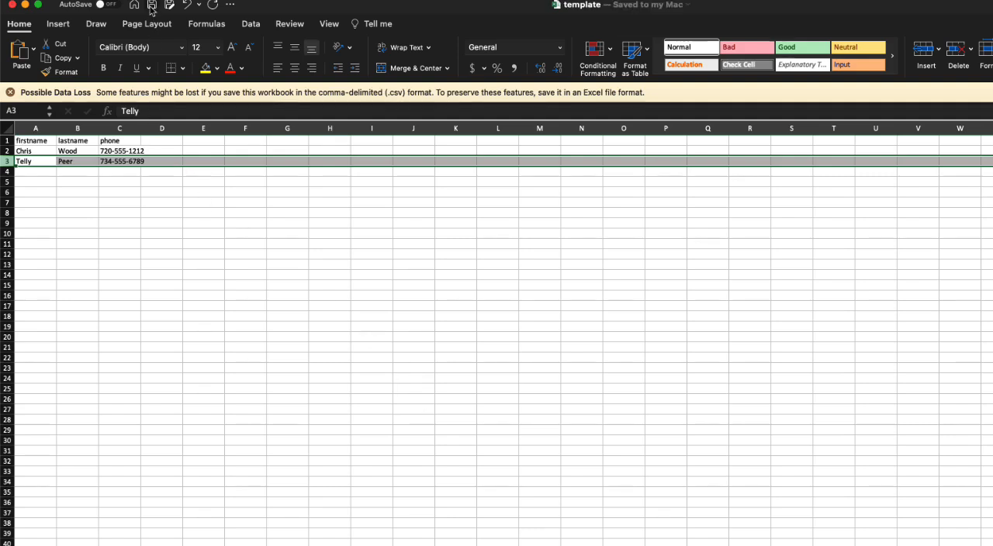
pyautogui.moveTo(186, 34)
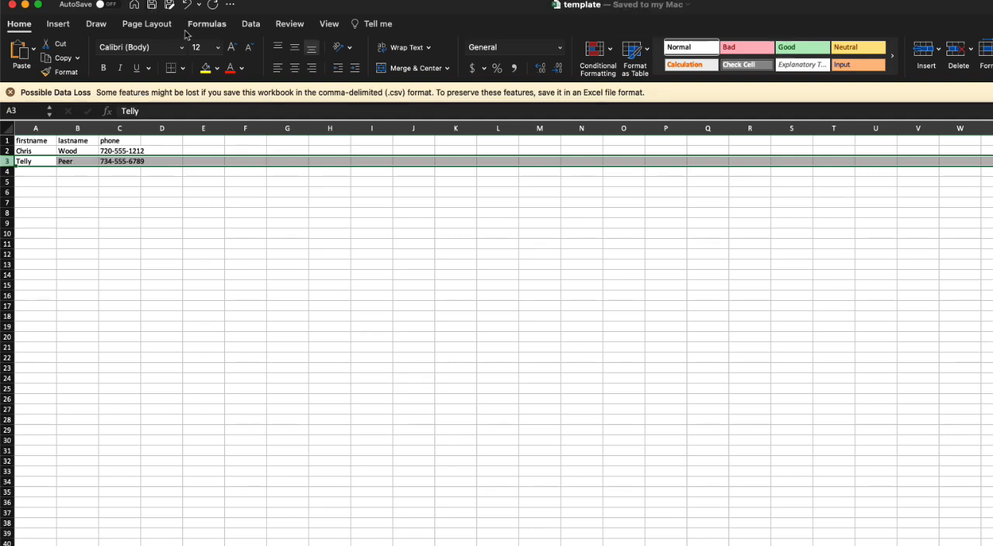
pyautogui.moveTo(553, 360)
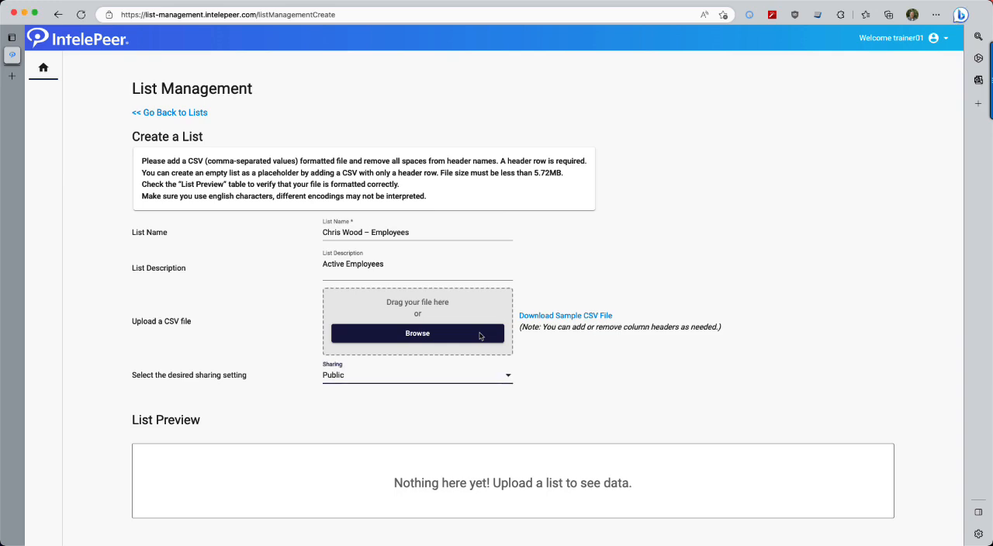
pyautogui.click(417, 332)
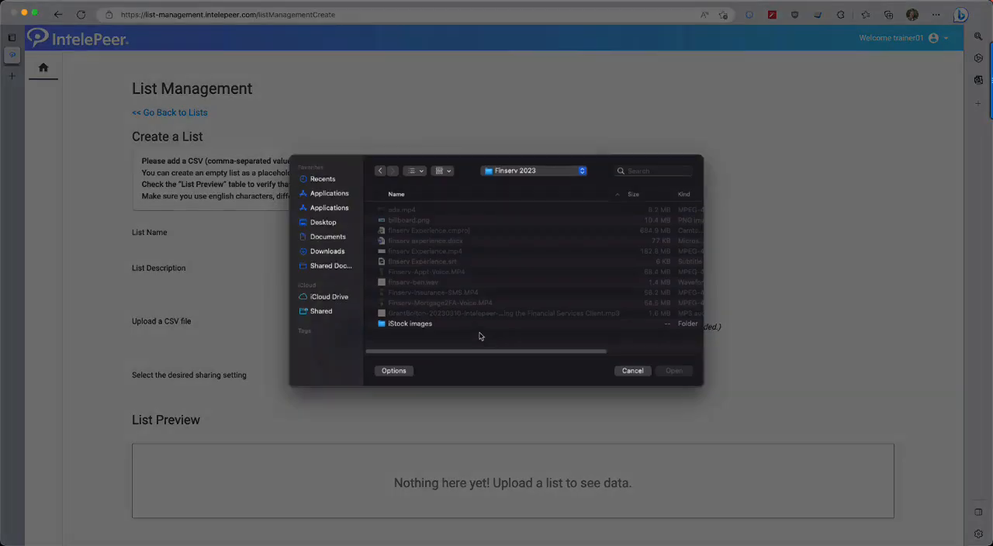
pyautogui.click(326, 253)
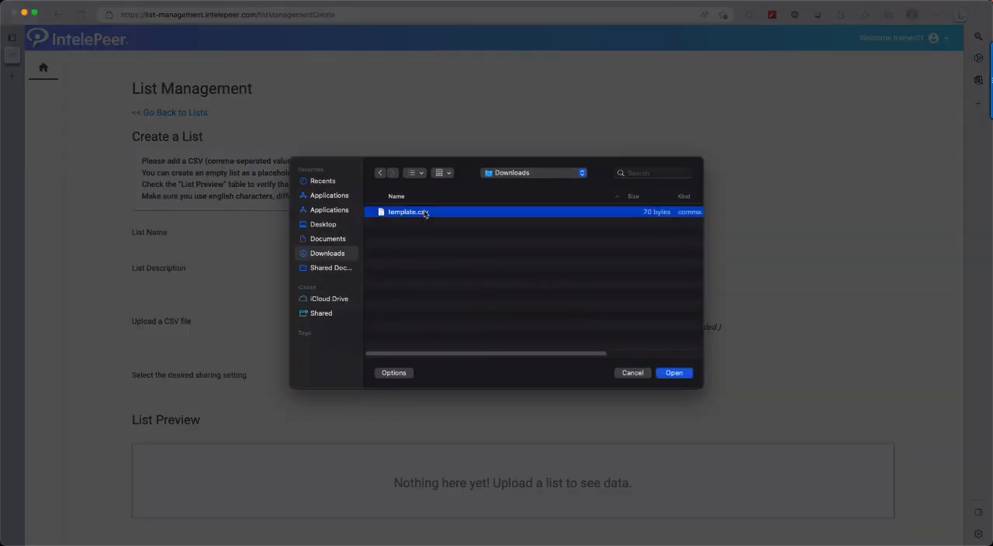
pyautogui.click(674, 373)
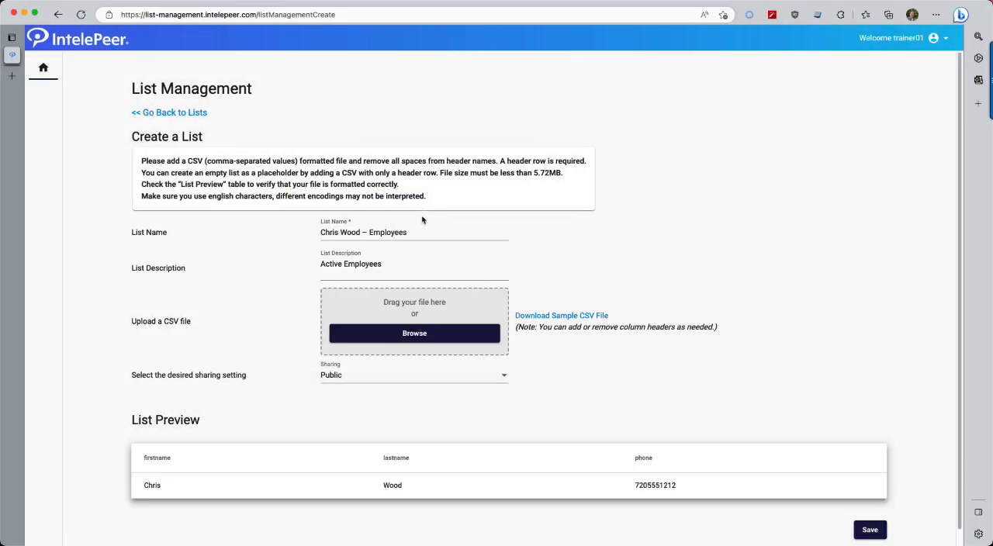
pyautogui.moveTo(323, 492)
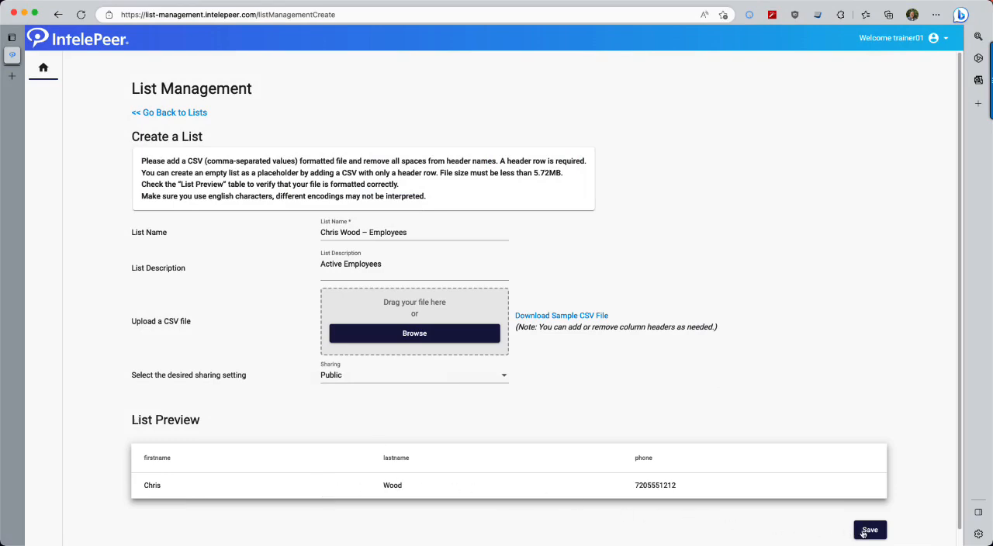
pyautogui.click(869, 531)
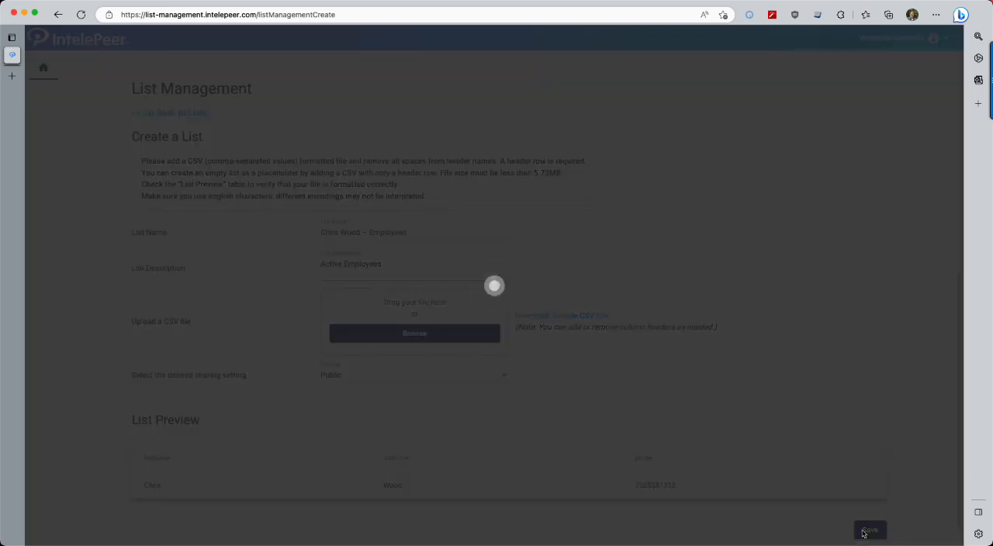
pyautogui.click(870, 530)
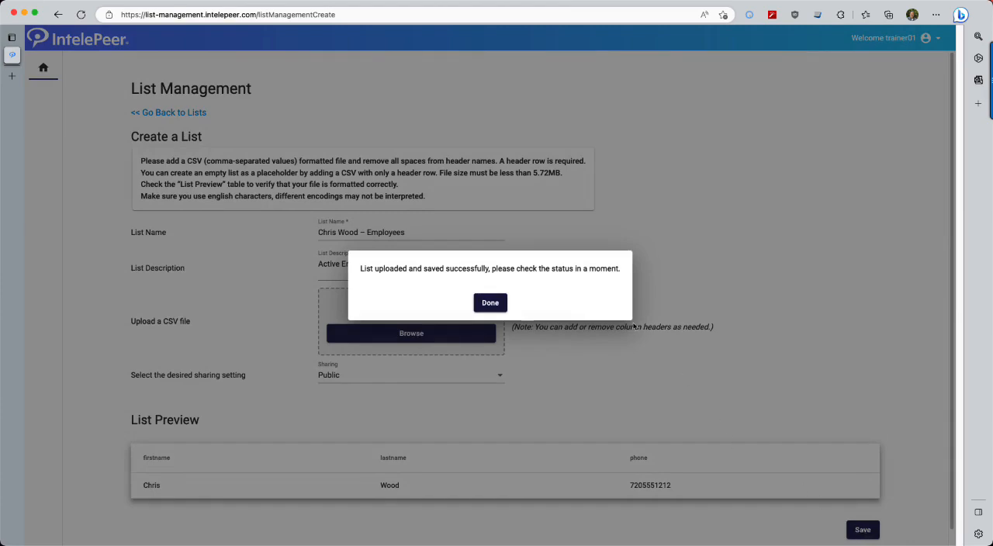
pyautogui.click(491, 303)
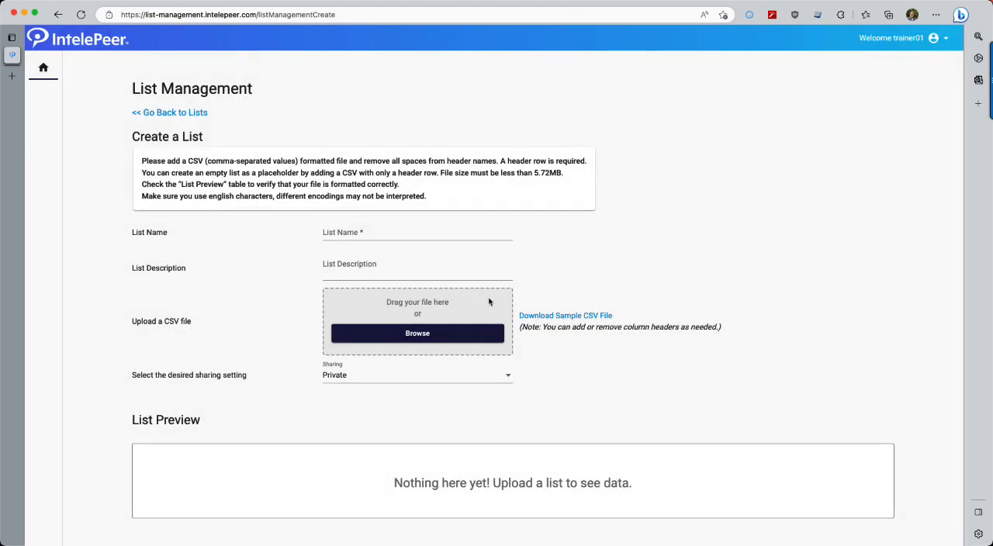
pyautogui.moveTo(211, 121)
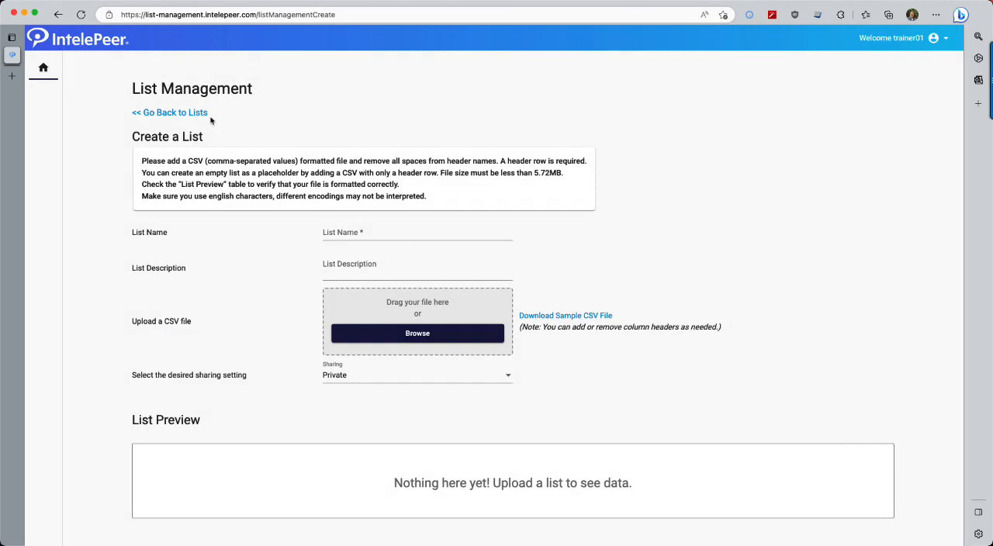
pyautogui.click(171, 111)
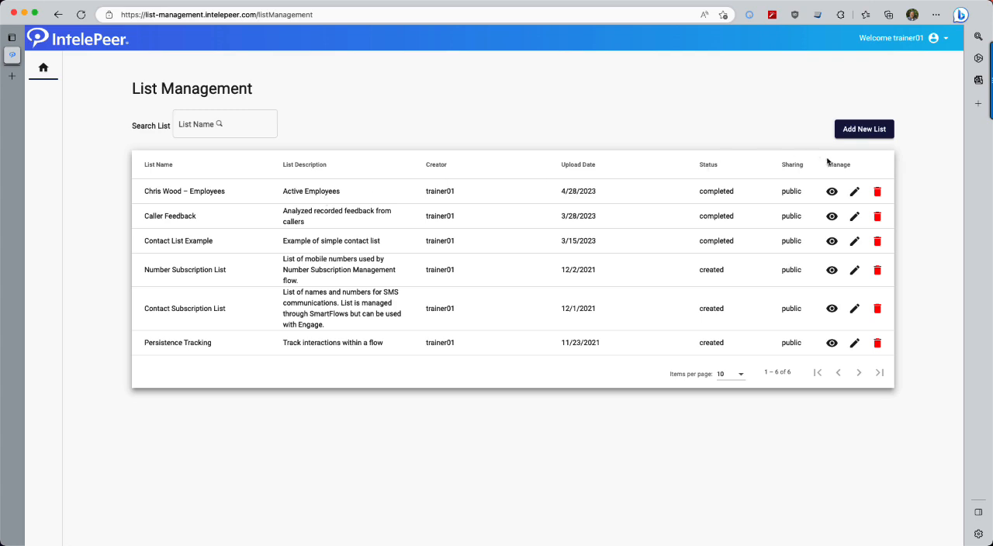
pyautogui.moveTo(837, 190)
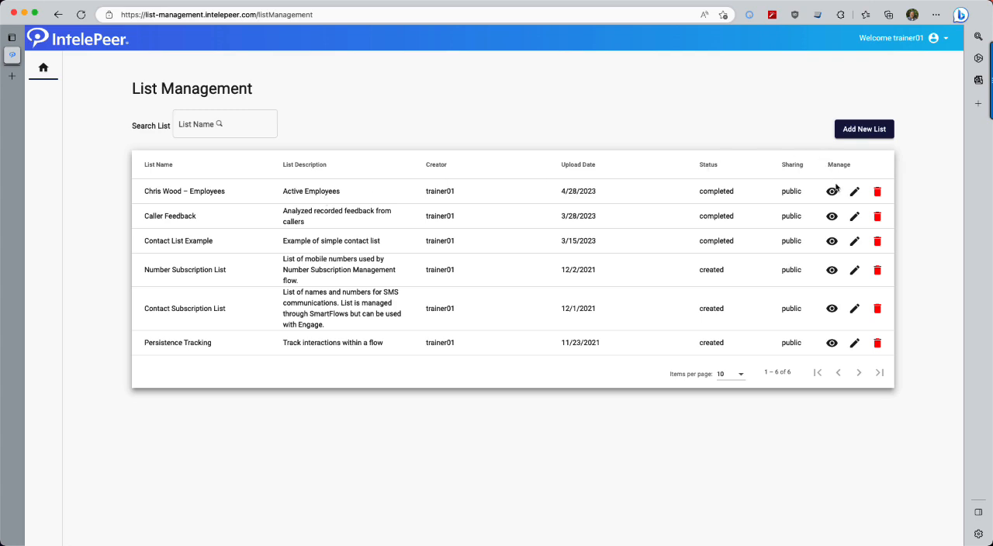
pyautogui.moveTo(832, 191)
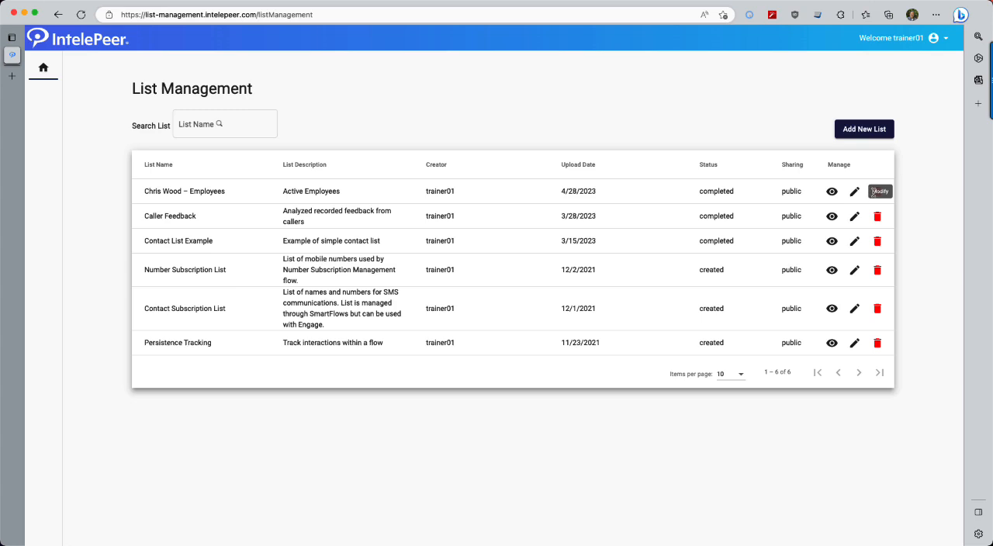
pyautogui.moveTo(878, 191)
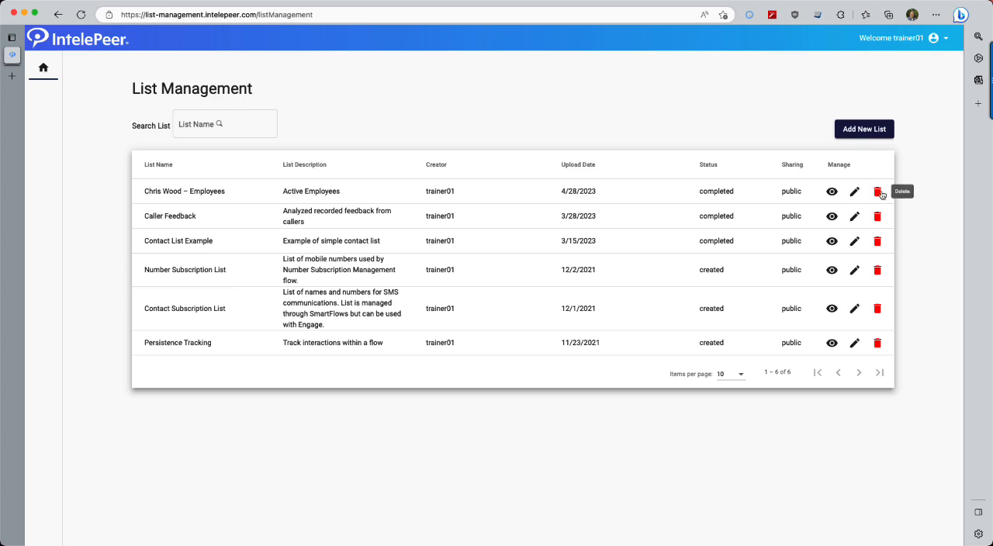
pyautogui.moveTo(875, 177)
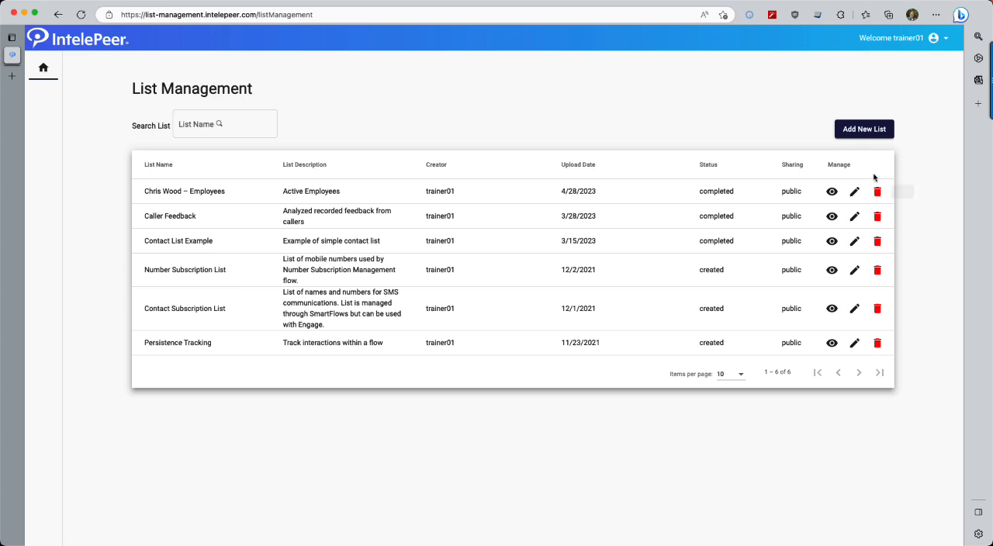
pyautogui.moveTo(853, 191)
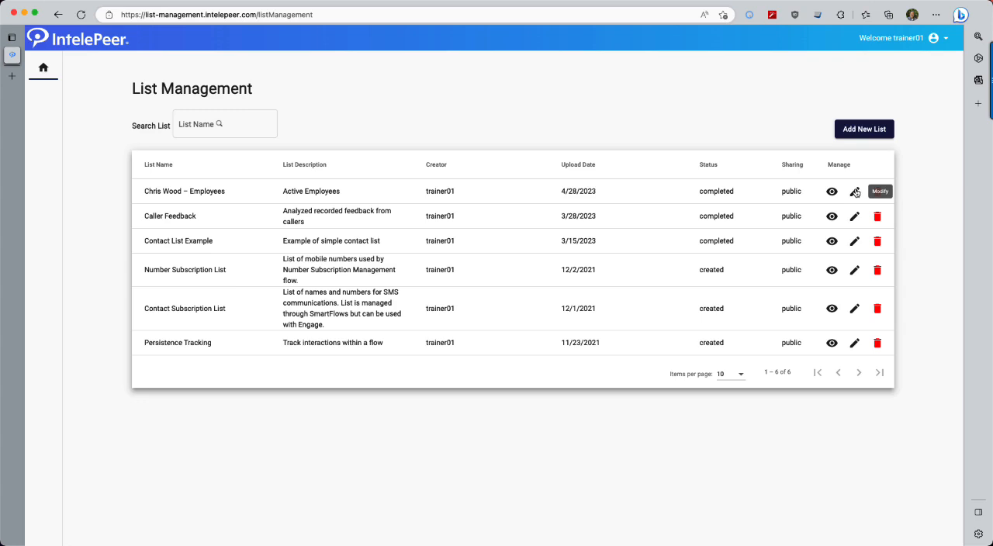
pyautogui.click(853, 191)
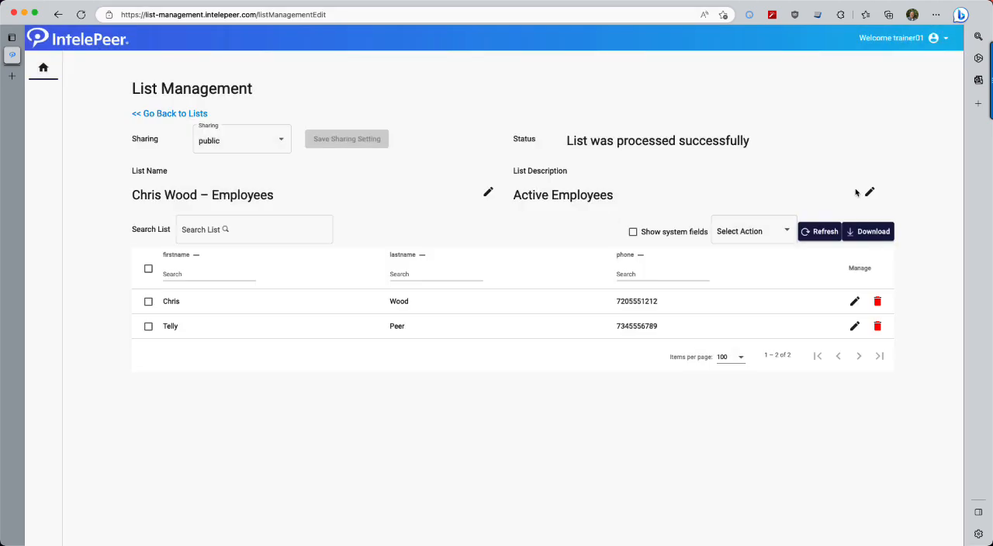
pyautogui.click(254, 230)
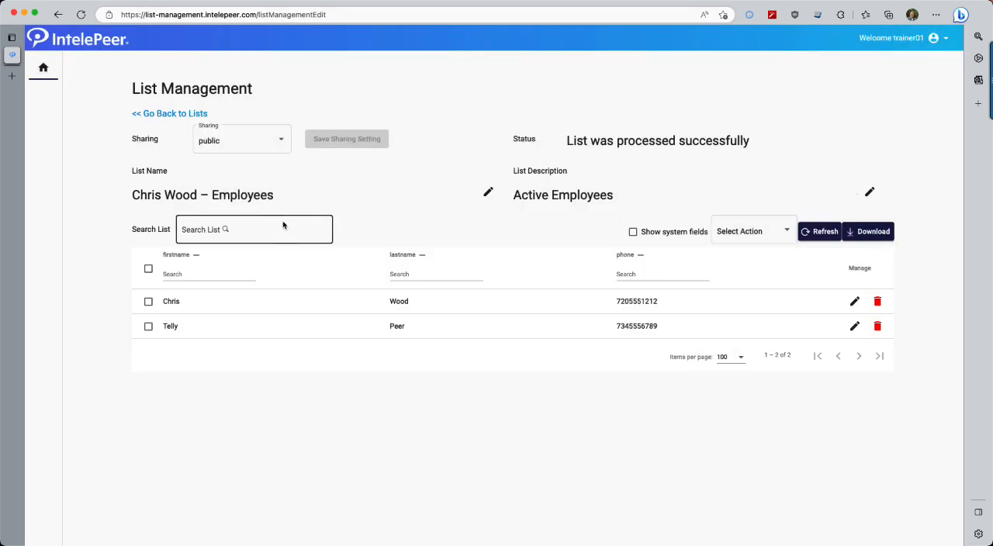
pyautogui.click(254, 230)
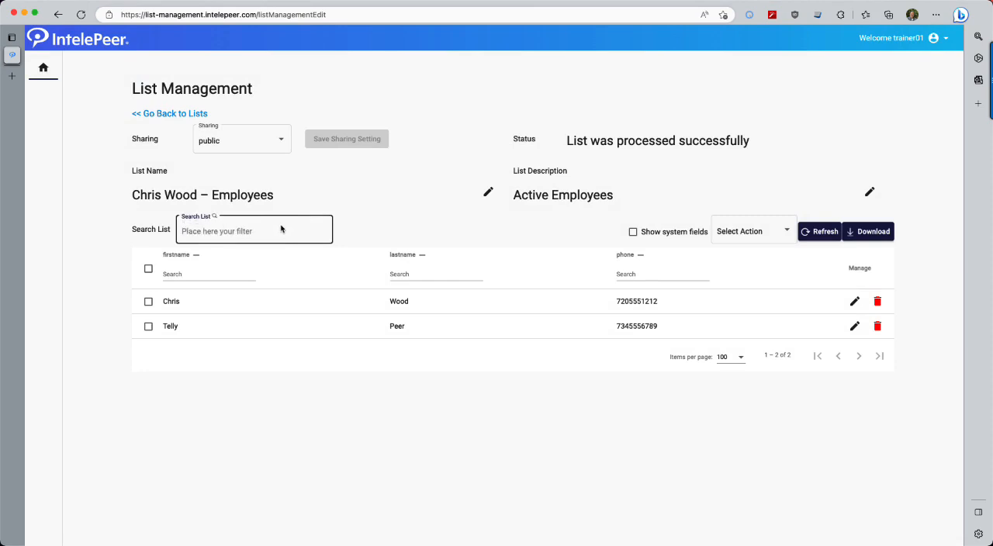
pyautogui.write('wood')
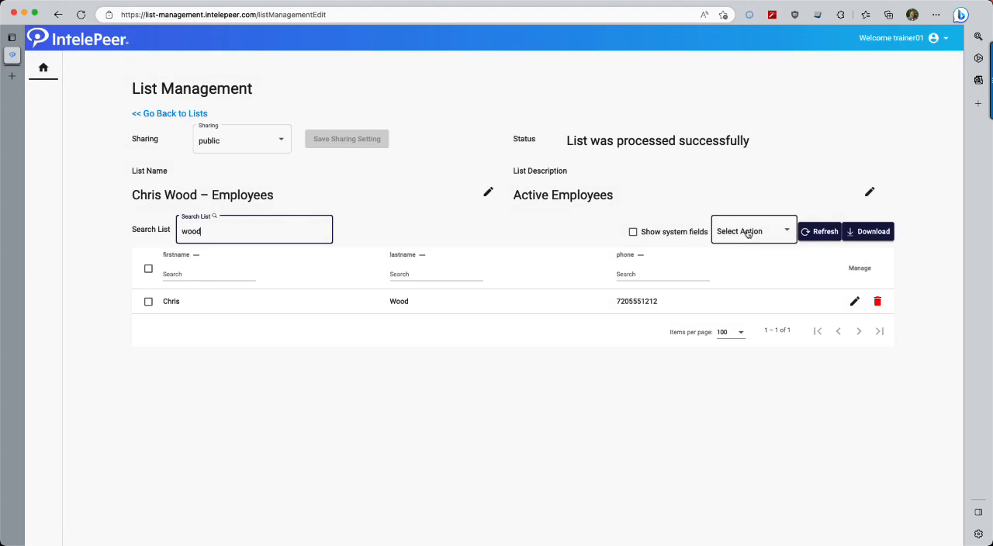
pyautogui.click(751, 232)
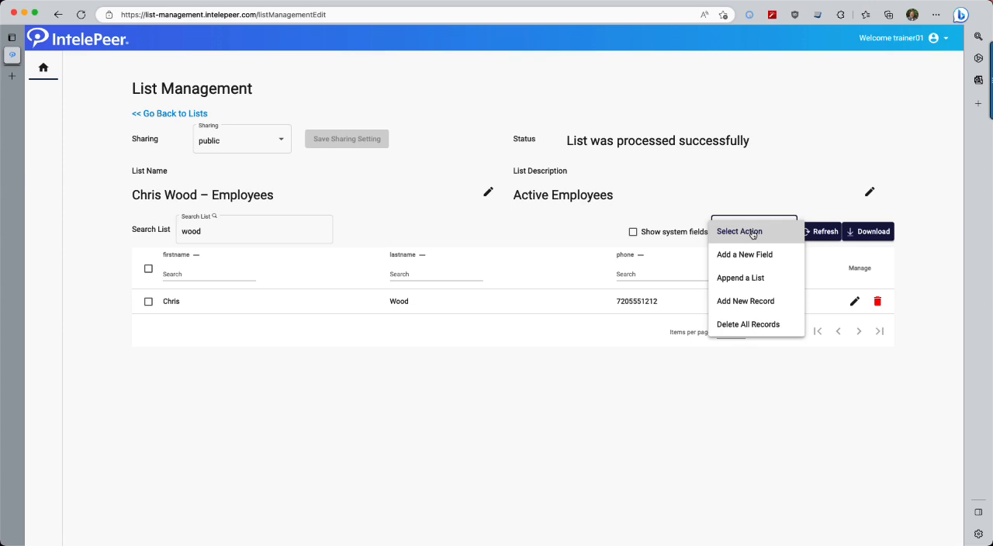
pyautogui.moveTo(740, 278)
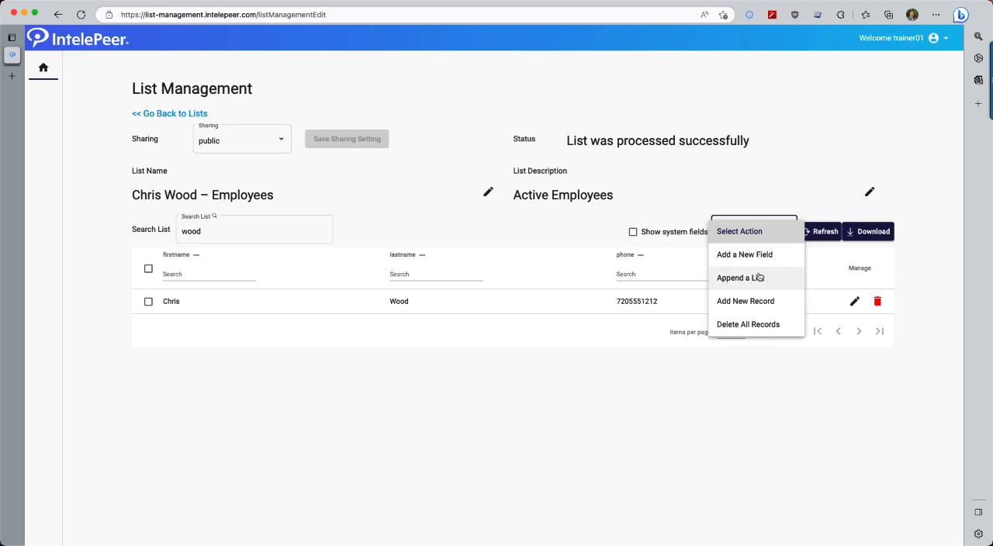
pyautogui.moveTo(745, 254)
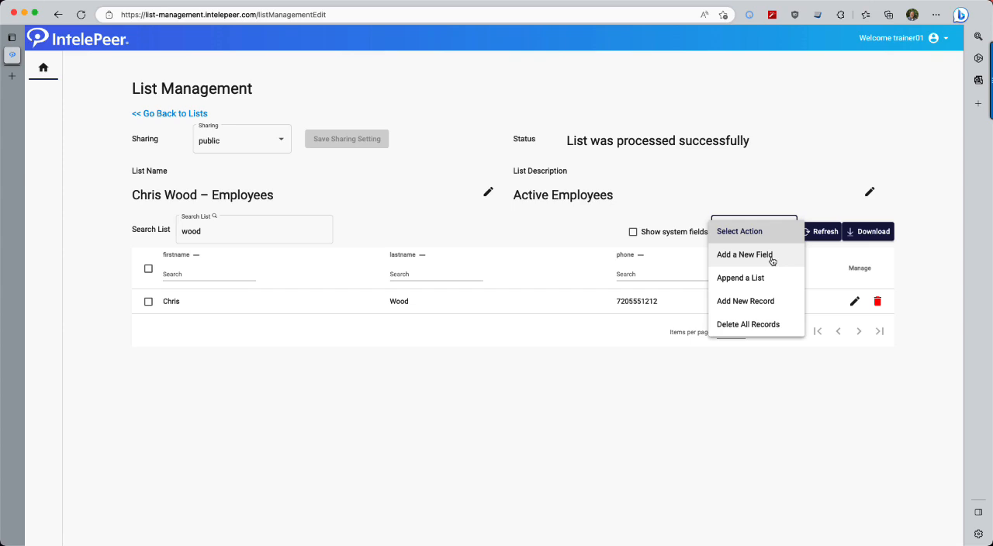
pyautogui.moveTo(748, 301)
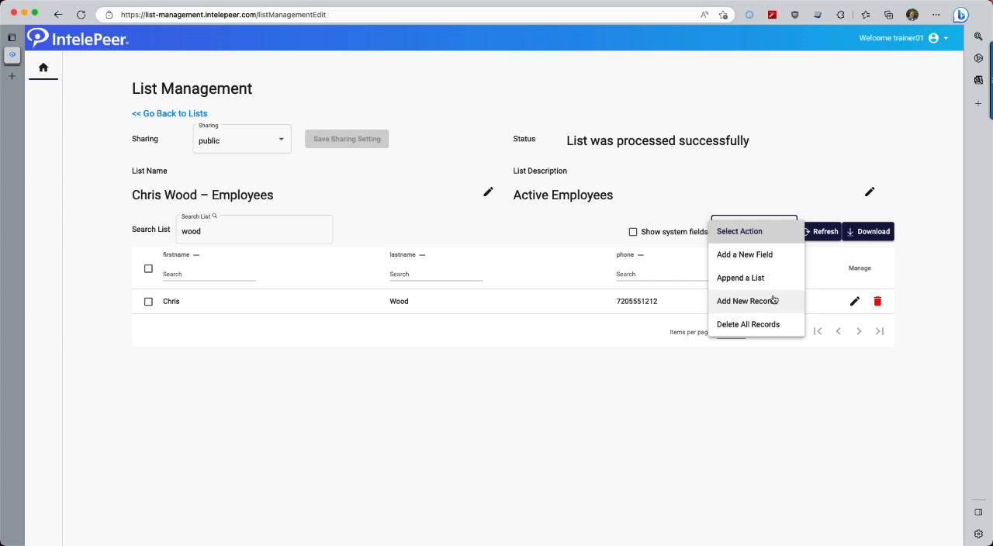
pyautogui.moveTo(788, 308)
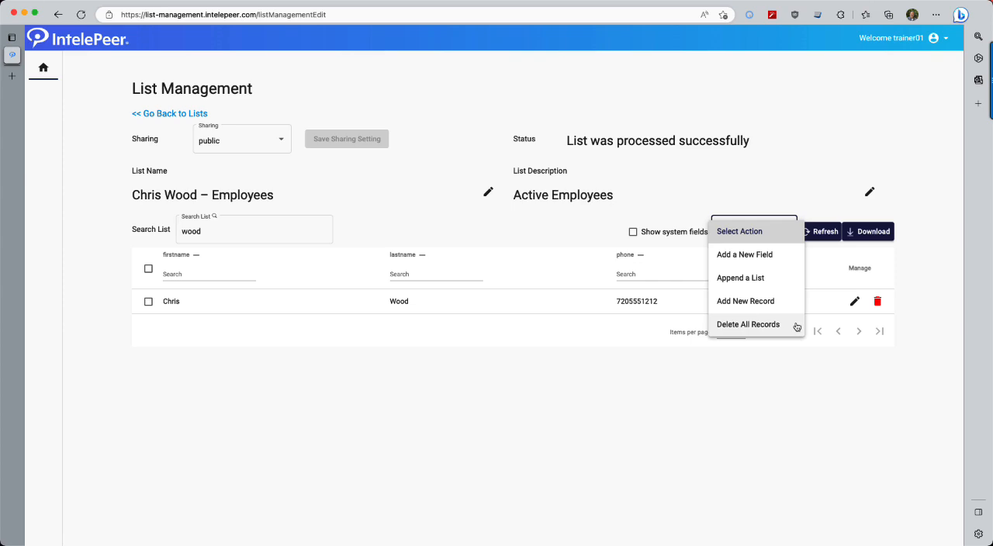
pyautogui.click(506, 236)
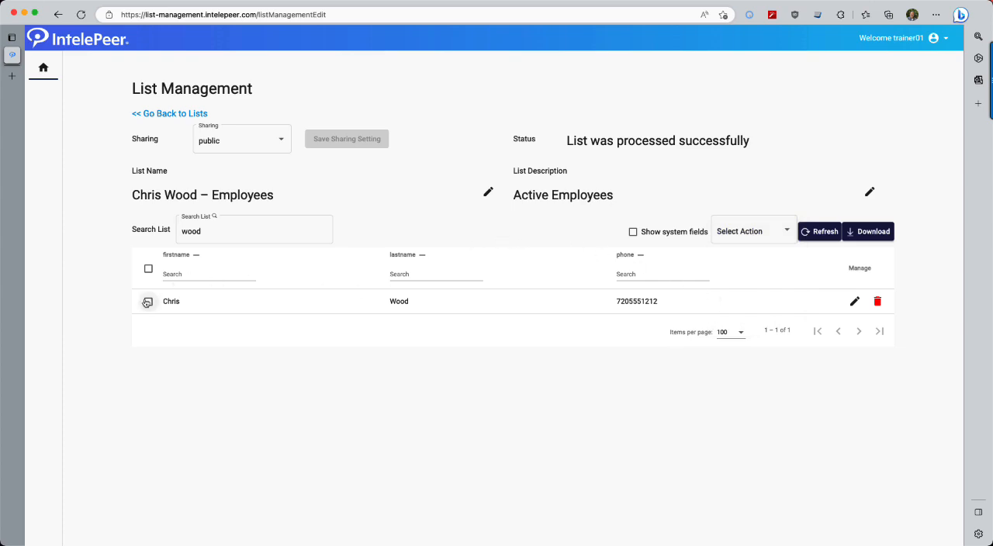
pyautogui.click(149, 269)
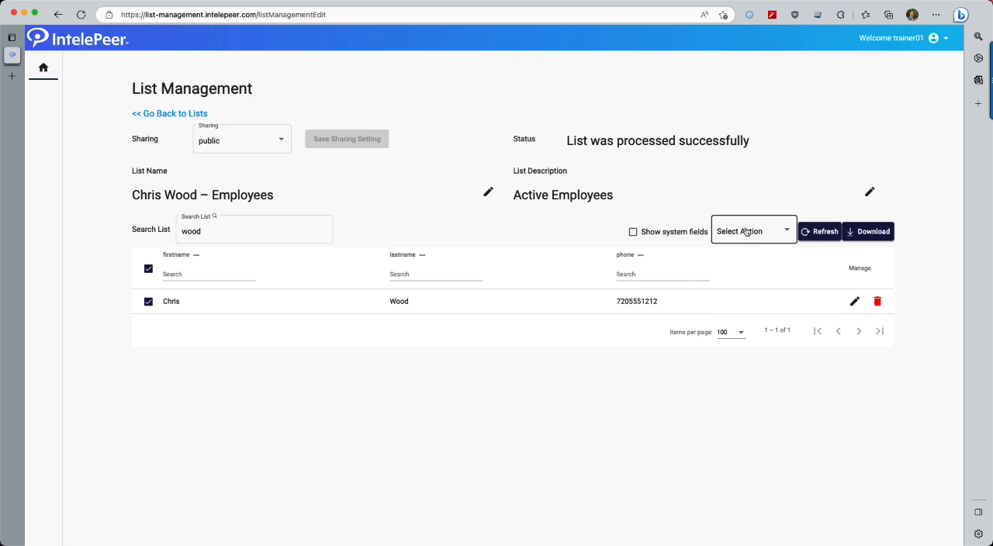
pyautogui.click(749, 231)
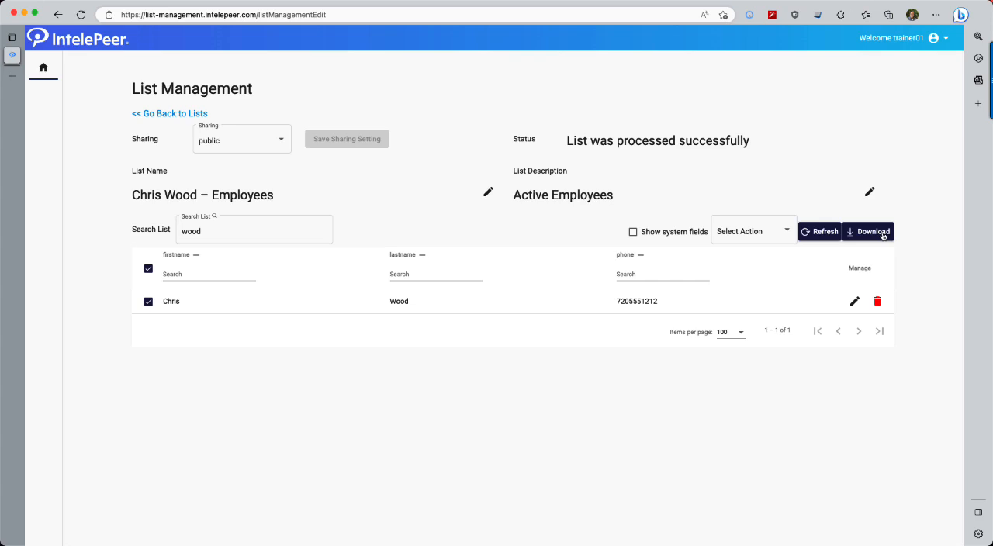
pyautogui.click(869, 231)
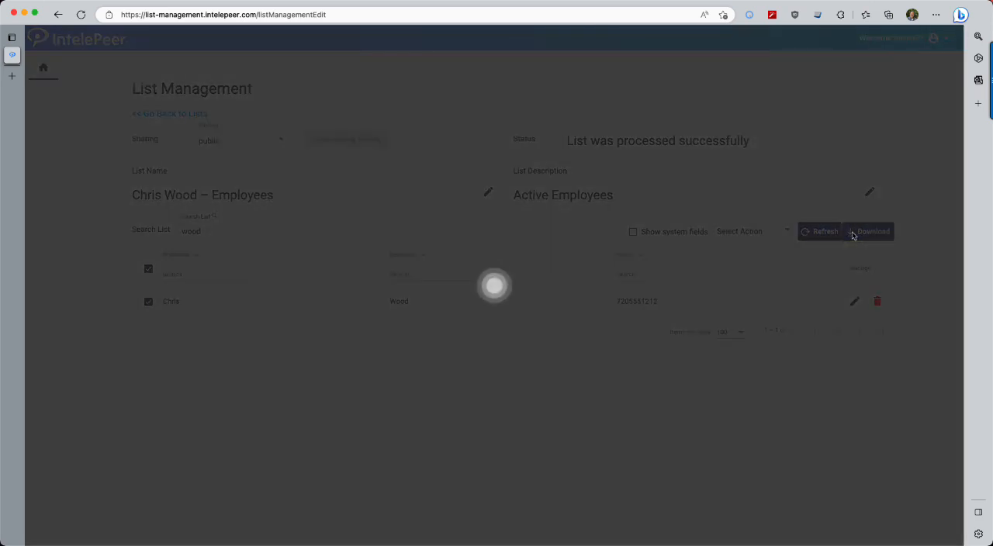
pyautogui.click(861, 232)
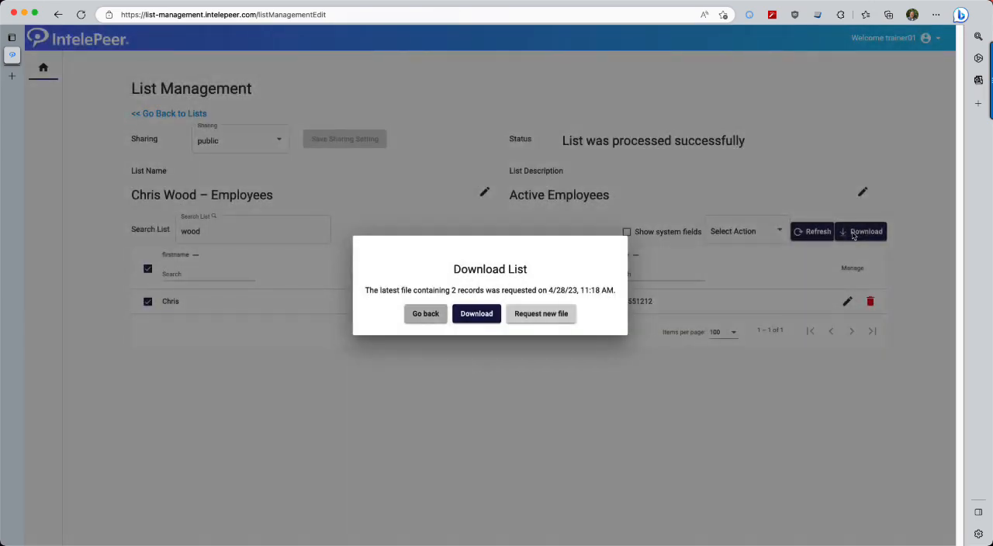
pyautogui.click(475, 314)
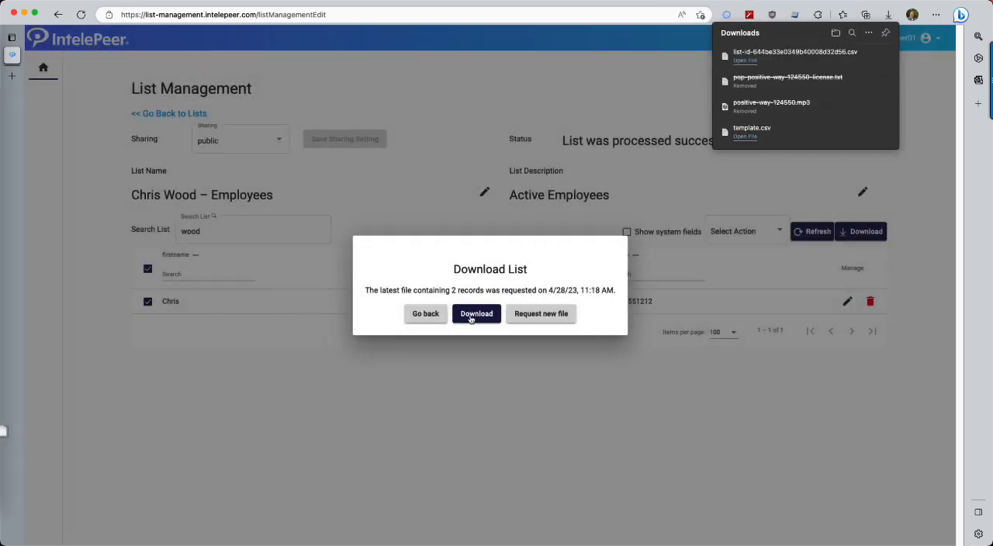